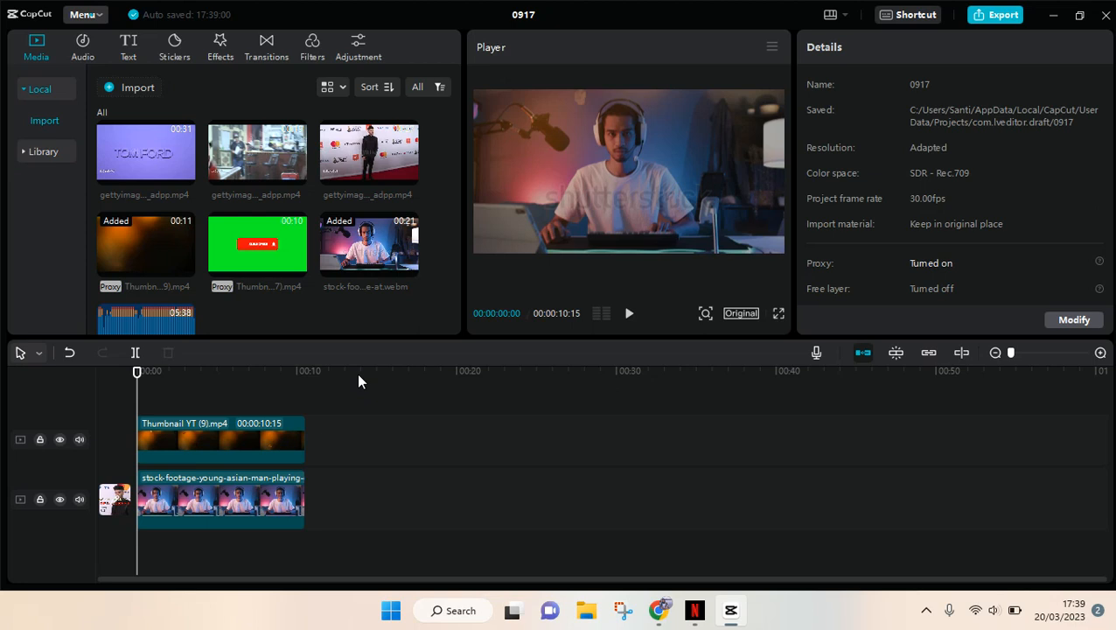
{"action": "mouse_move", "coordinate": [982, 54]}
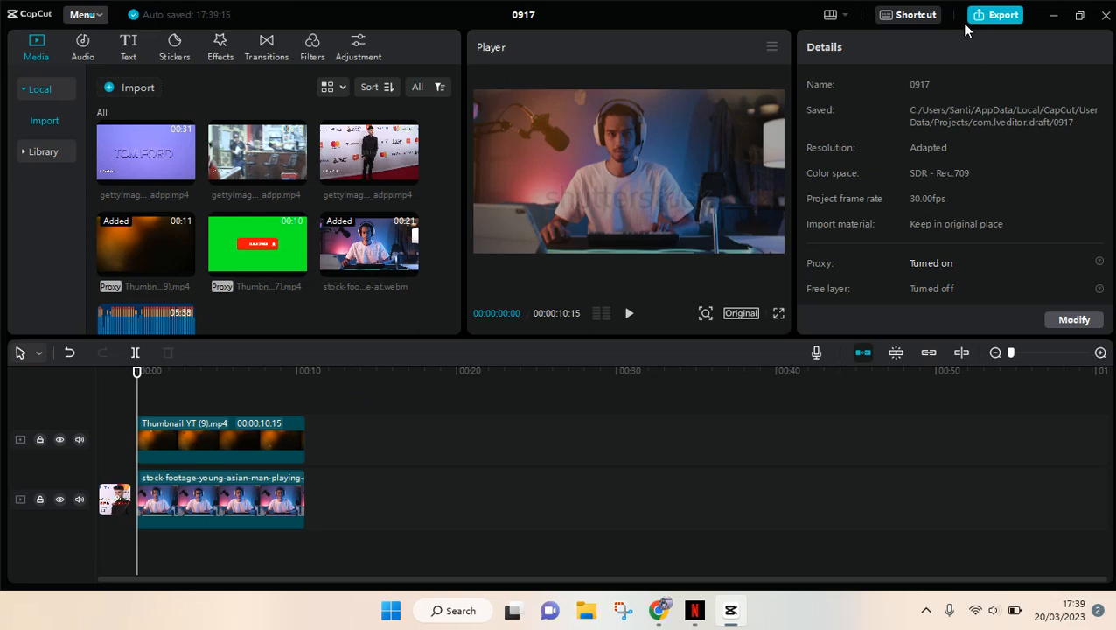
Step: Bring up the Export dialog for the 0917 project showing 1080P, H.264, mp4, 30fps
{"action": "left_click", "coordinate": [1003, 14]}
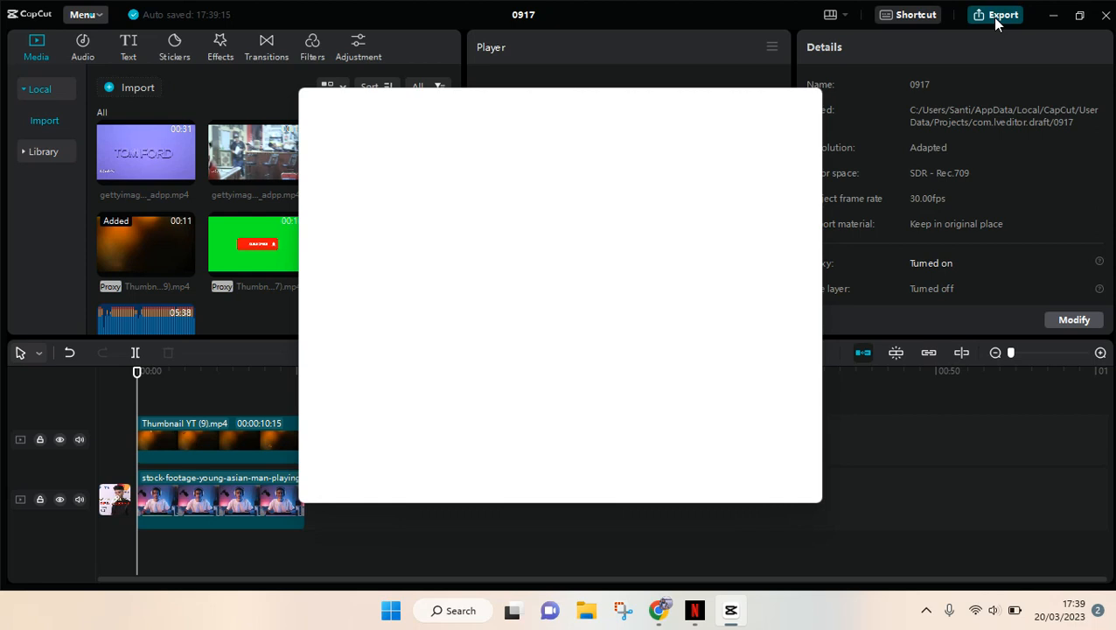
{"action": "left_click", "coordinate": [1002, 14]}
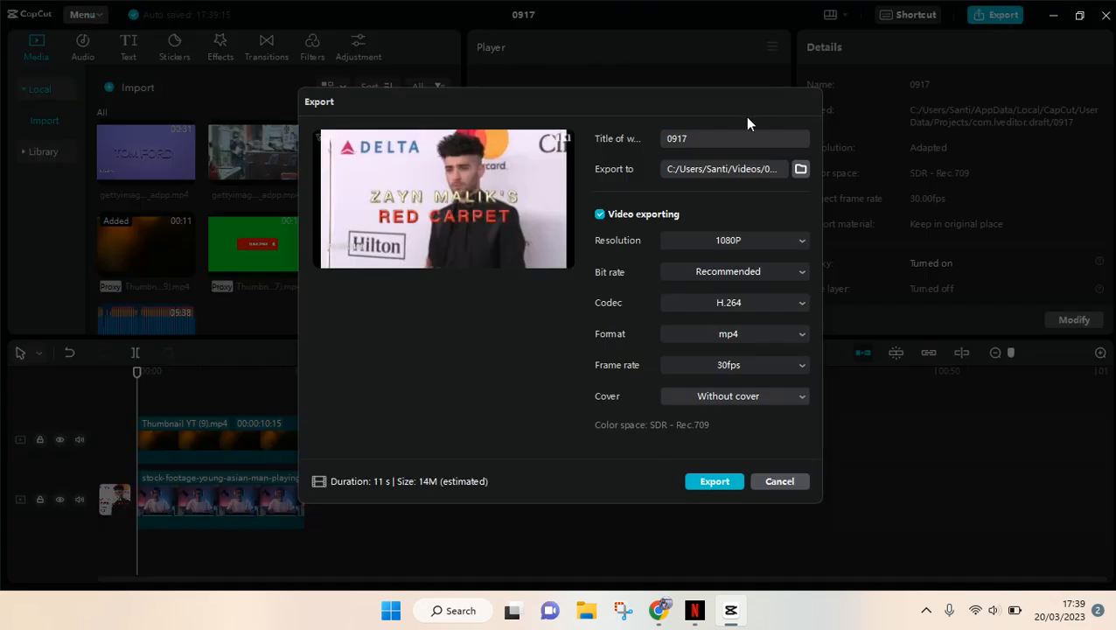
{"action": "mouse_move", "coordinate": [600, 259]}
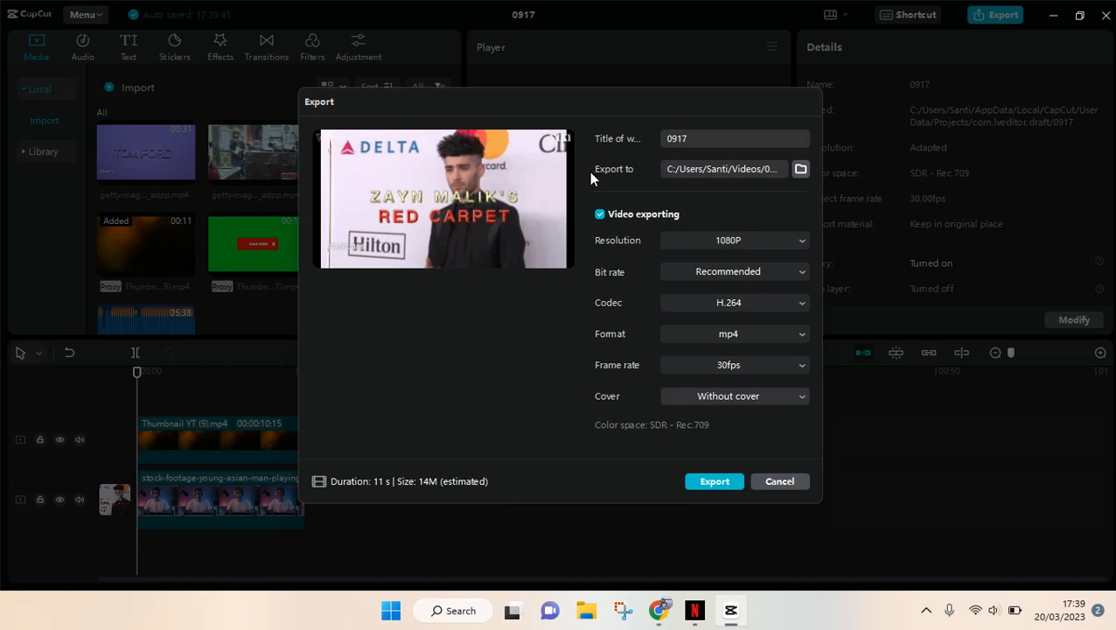
{"action": "mouse_move", "coordinate": [790, 168]}
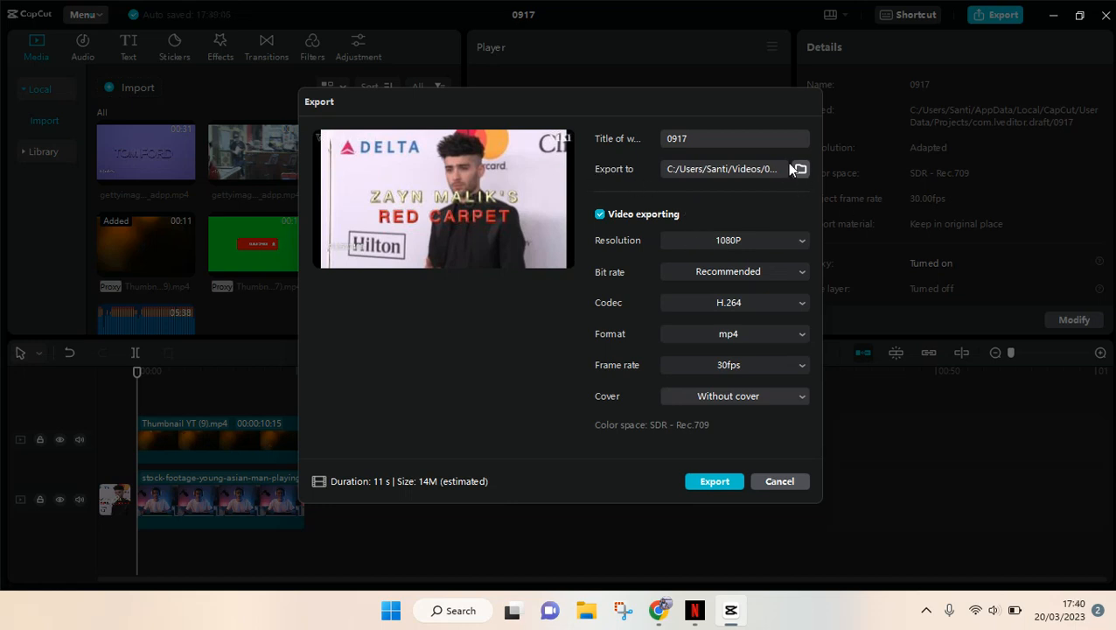
{"action": "mouse_move", "coordinate": [598, 178]}
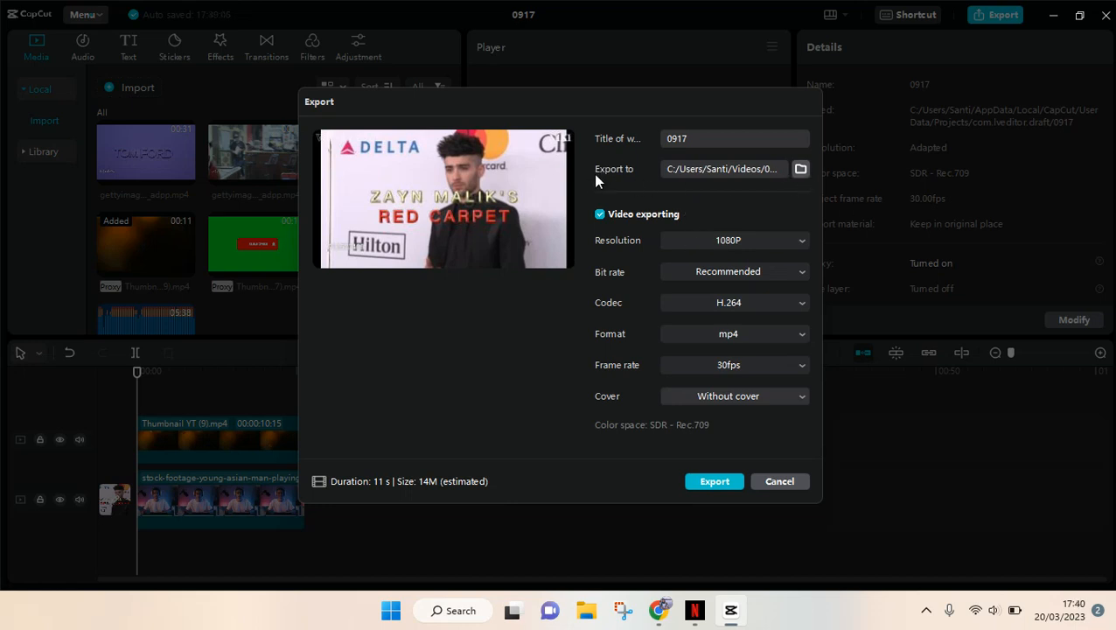
{"action": "mouse_move", "coordinate": [603, 181]}
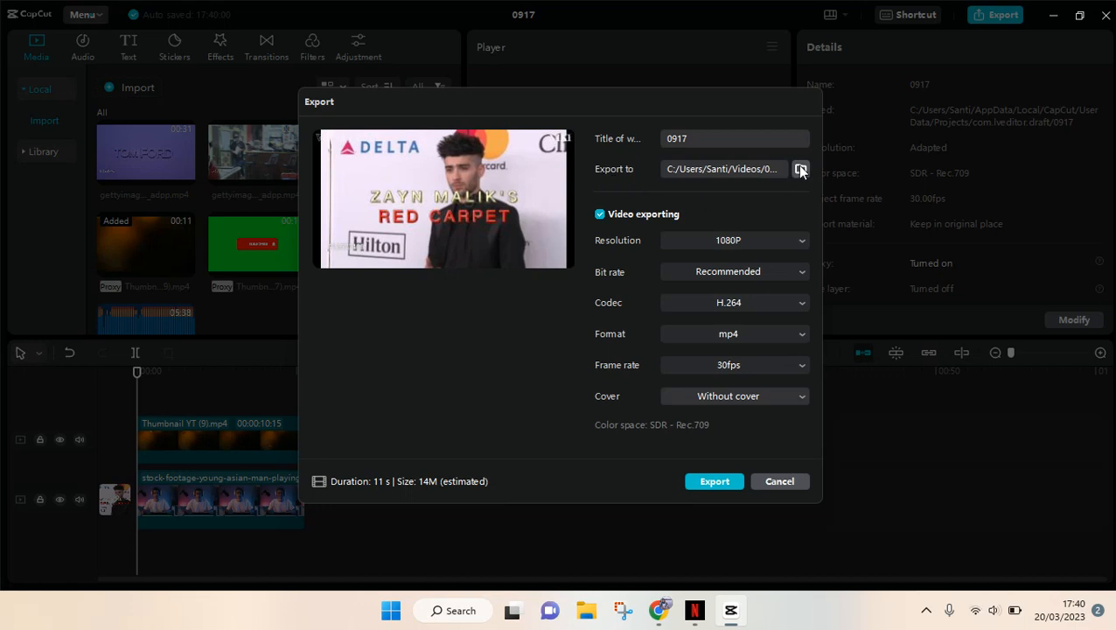
{"action": "left_click", "coordinate": [799, 167]}
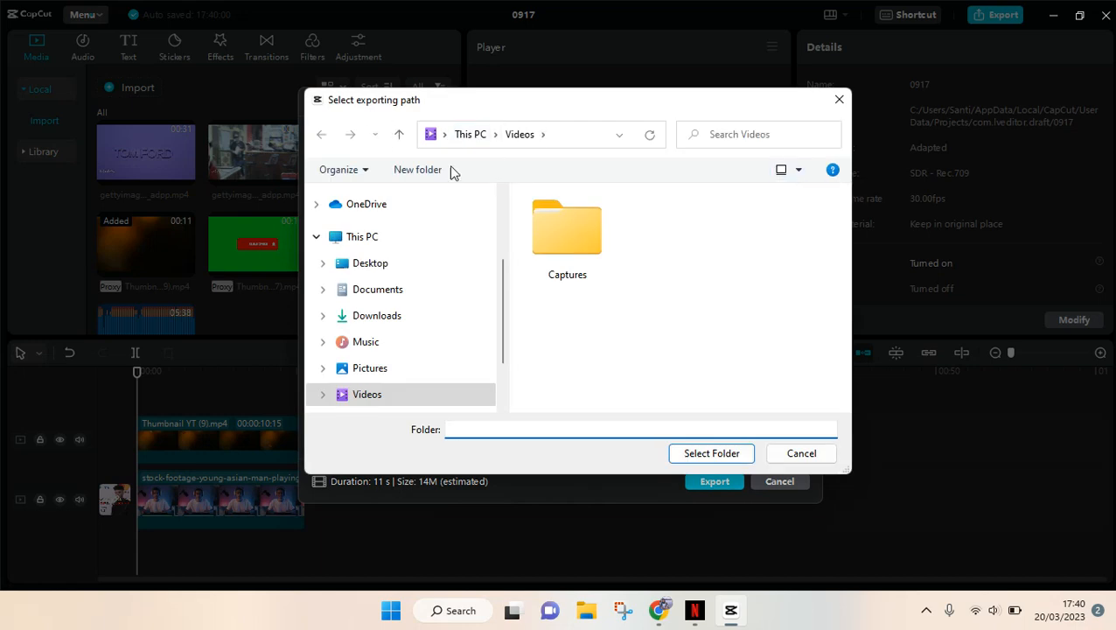
{"action": "mouse_move", "coordinate": [475, 173]}
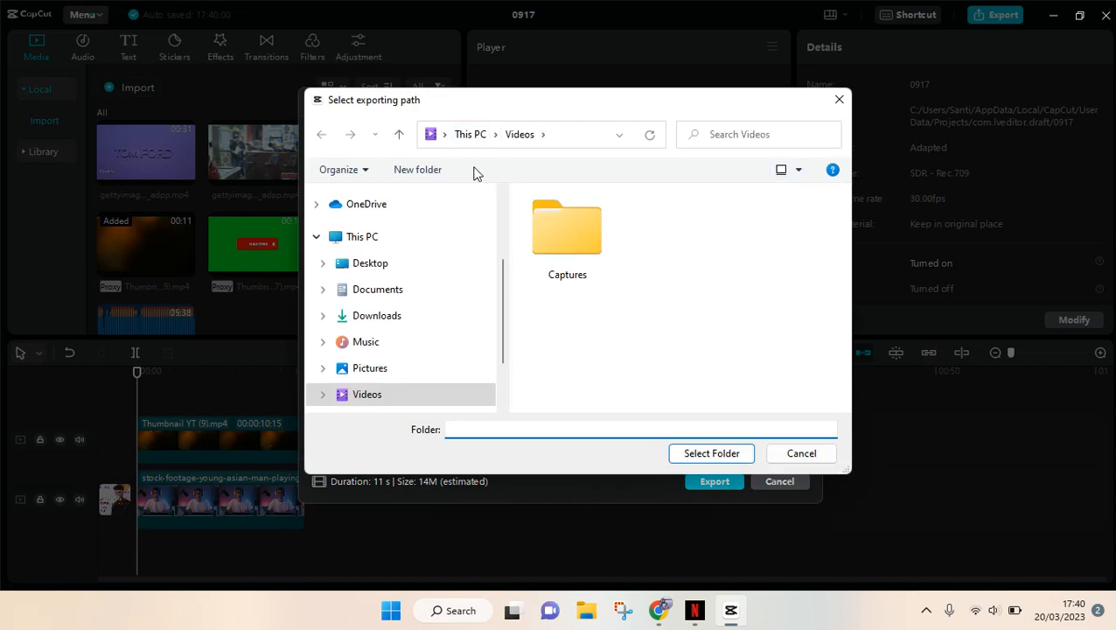
{"action": "left_click", "coordinate": [638, 428]}
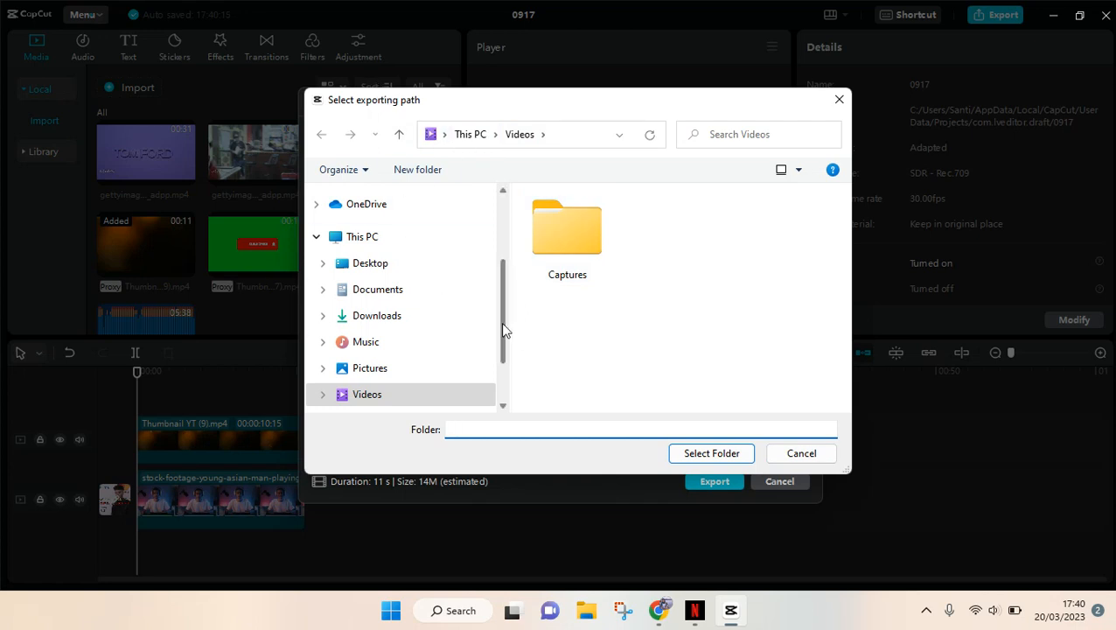
{"action": "scroll", "scroll_direction": "down", "scroll_amount": 3}
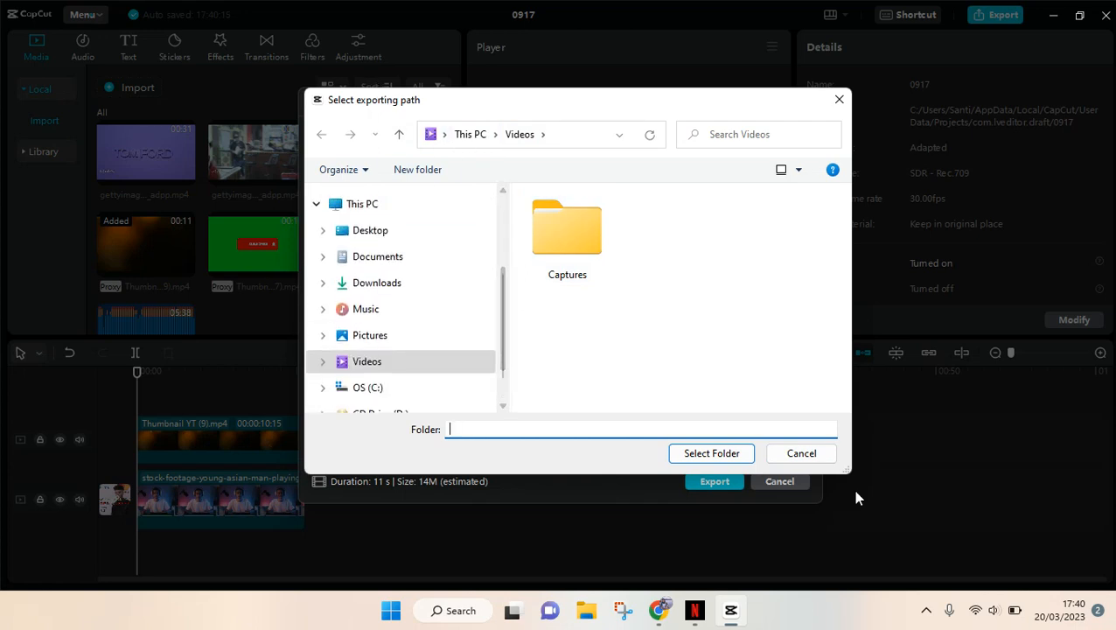
{"action": "left_click", "coordinate": [799, 452]}
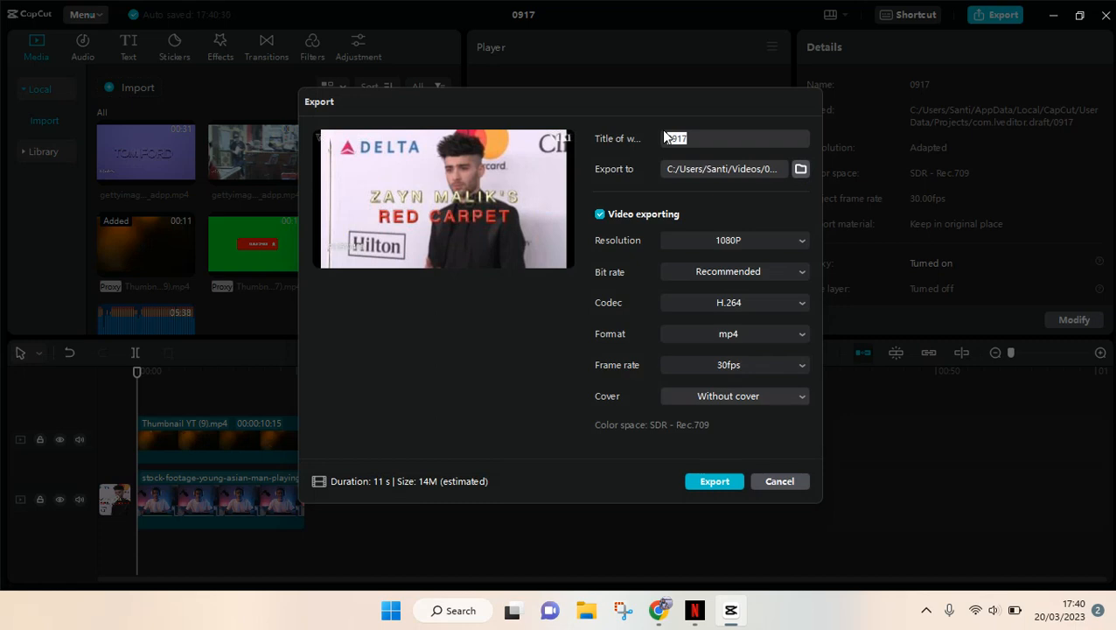
Step: Title the export 'Example' and export it as a 1080P H.264 MP4
{"action": "type", "text": "Example"}
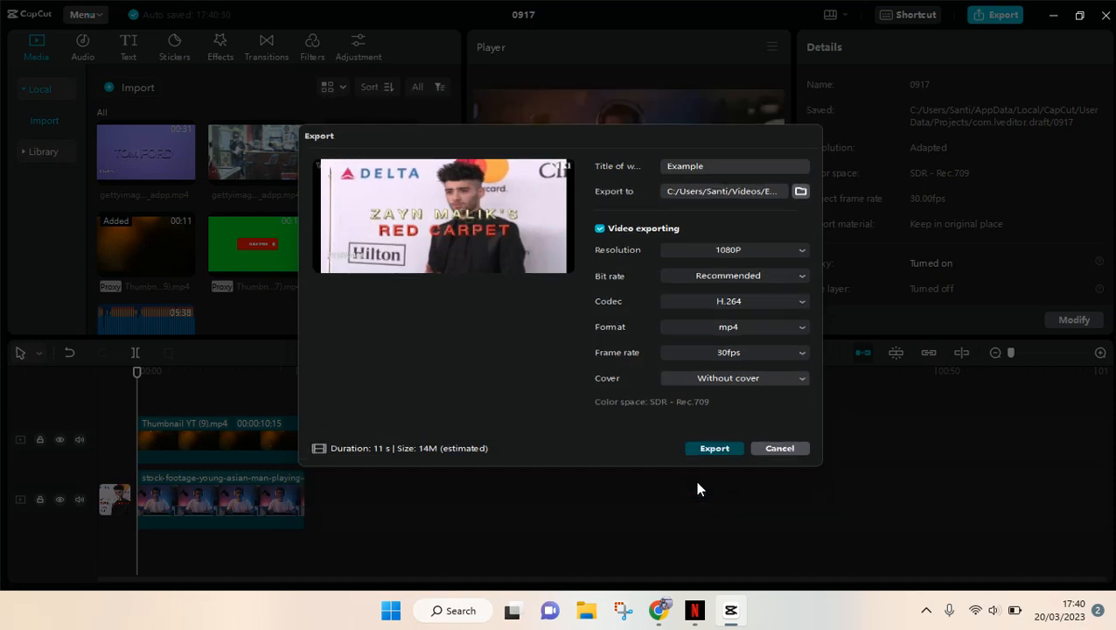
{"action": "left_click", "coordinate": [713, 448]}
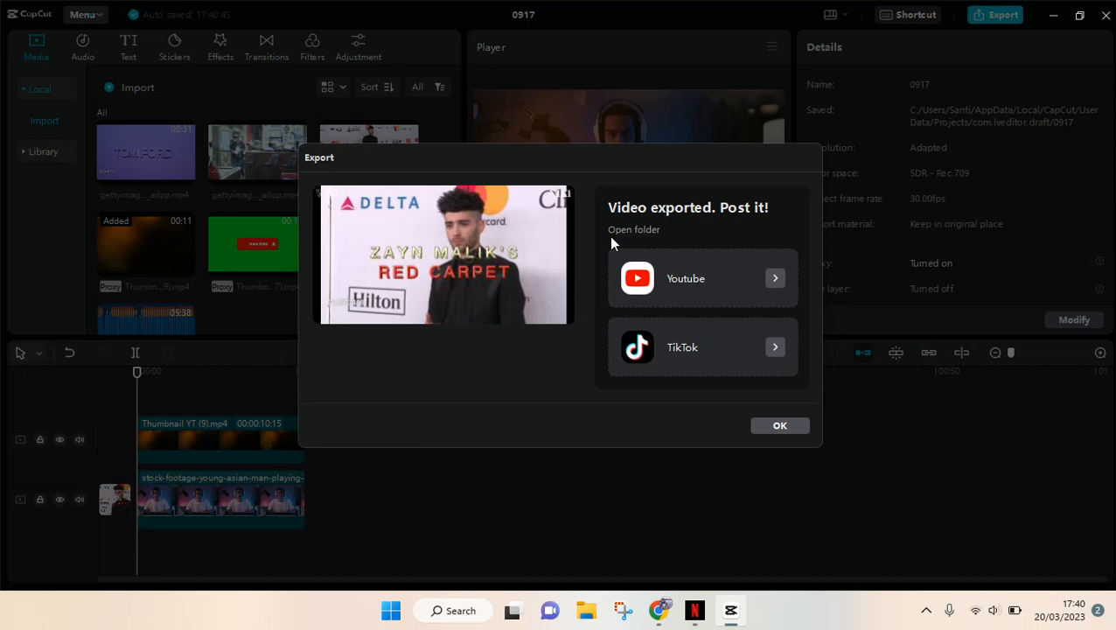
{"action": "mouse_move", "coordinate": [635, 229]}
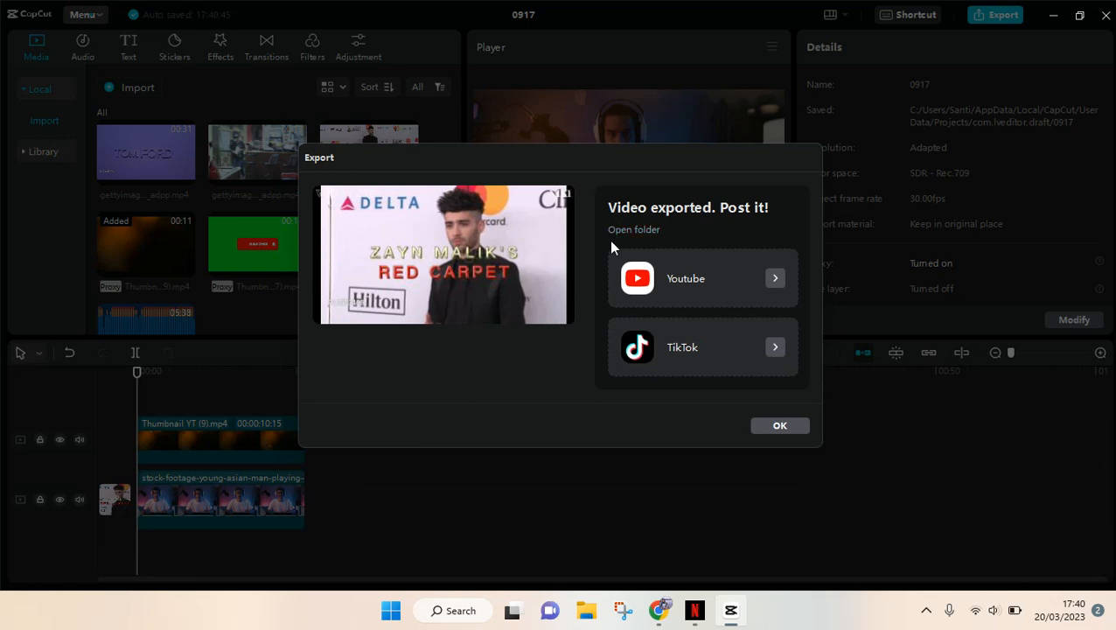
{"action": "mouse_move", "coordinate": [619, 234]}
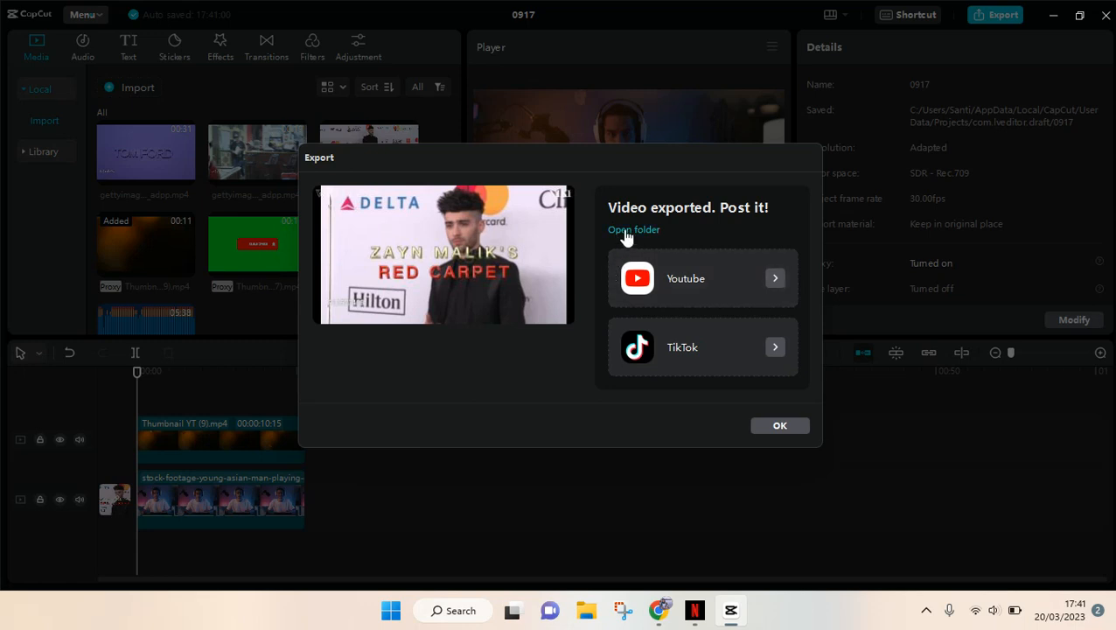
Step: Show the exported Example video and Example-Cover image in the Videos\Example folder
{"action": "left_click", "coordinate": [633, 229]}
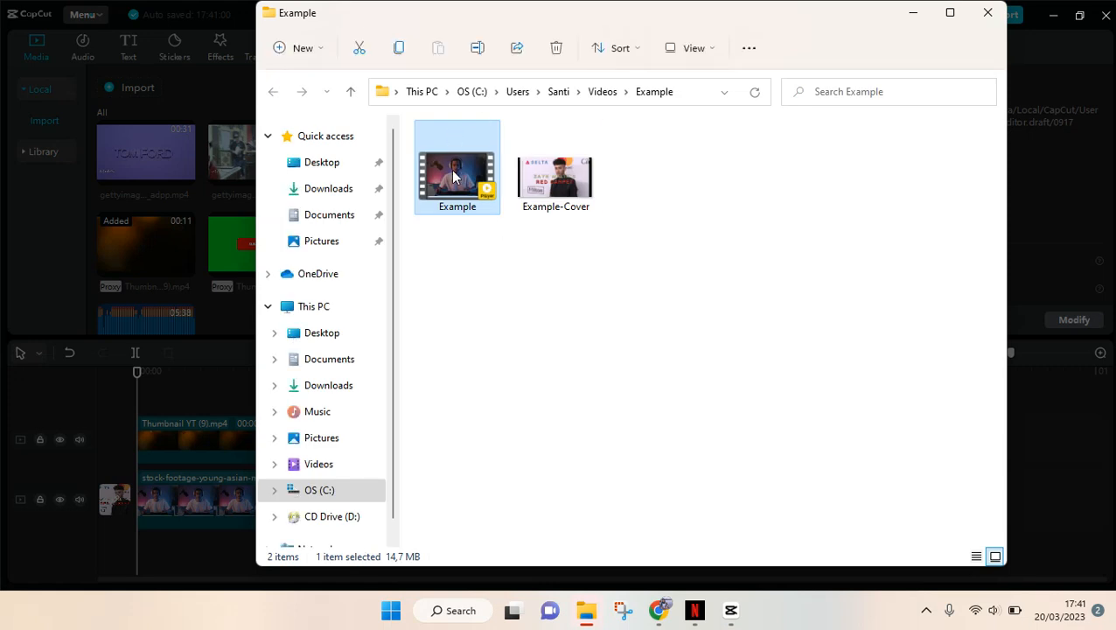
{"action": "mouse_move", "coordinate": [465, 158]}
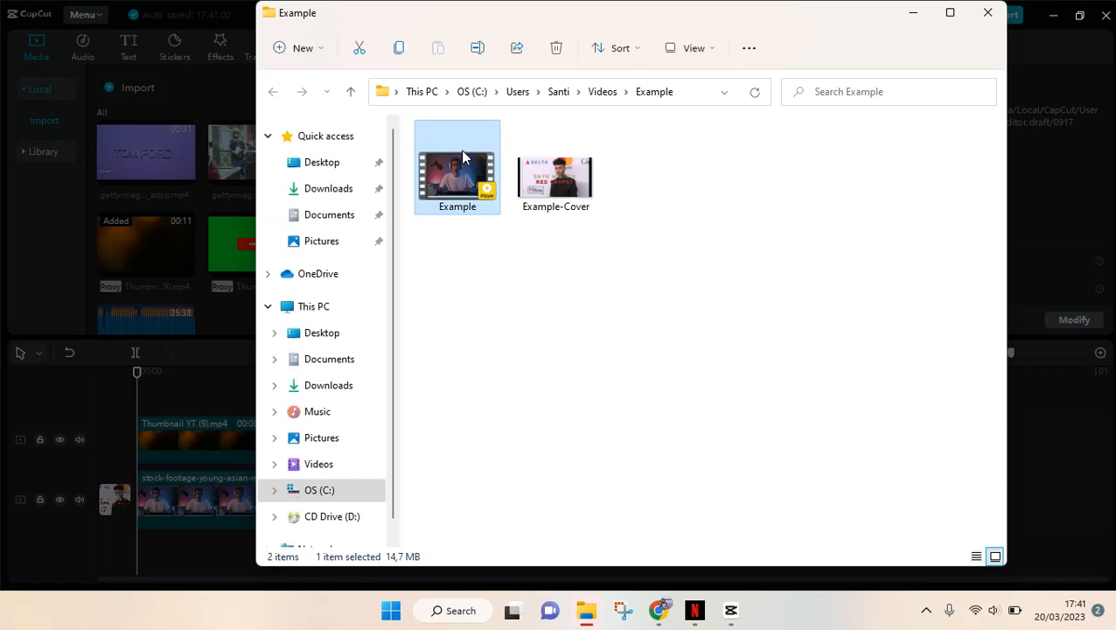
{"action": "mouse_move", "coordinate": [463, 184]}
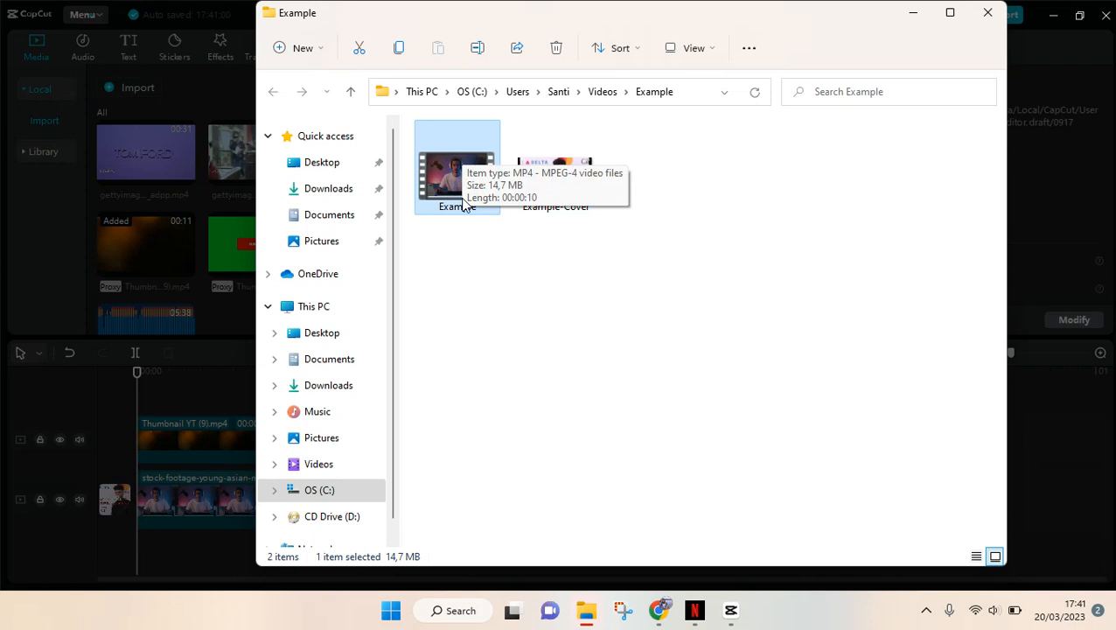
{"action": "mouse_move", "coordinate": [581, 19]}
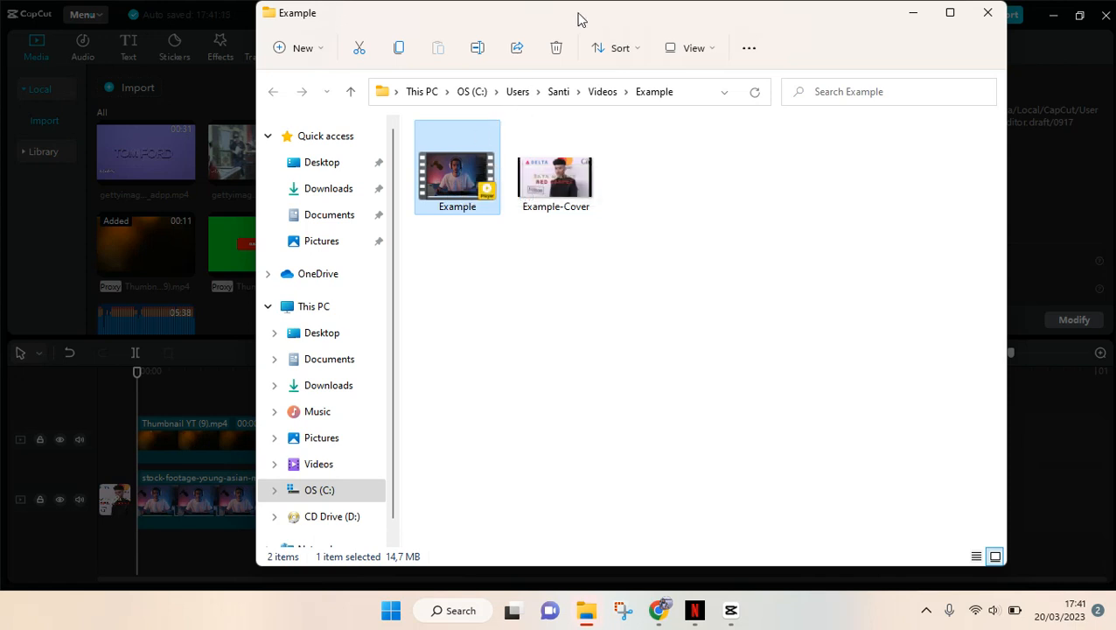
{"action": "mouse_move", "coordinate": [976, 37]}
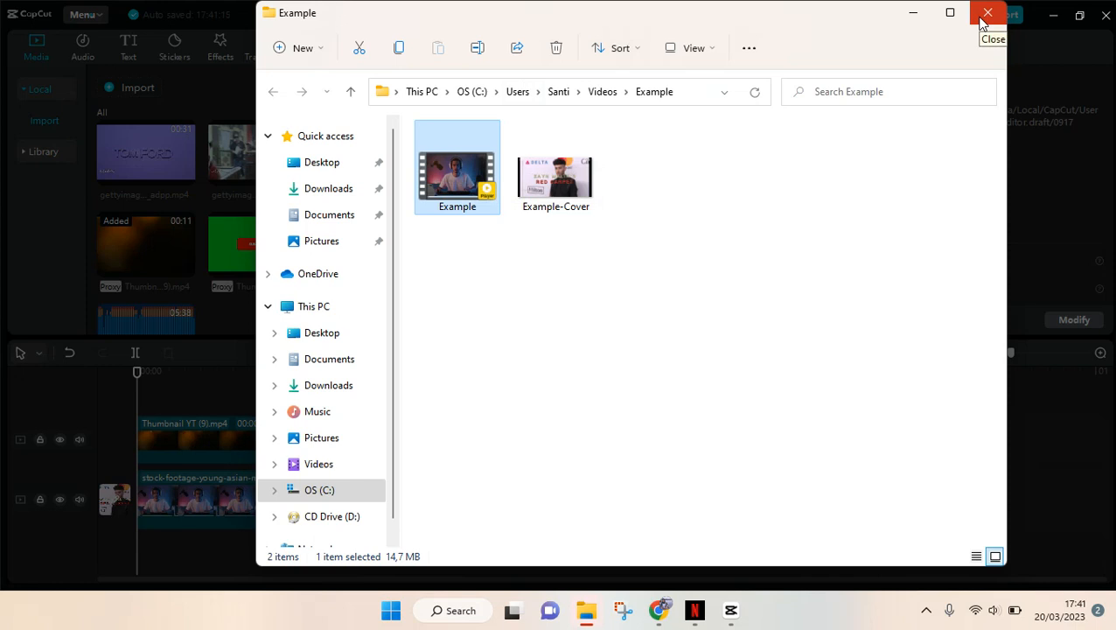
Step: Close the Example folder window and dismiss the export-finished message with OK
{"action": "left_click", "coordinate": [988, 14]}
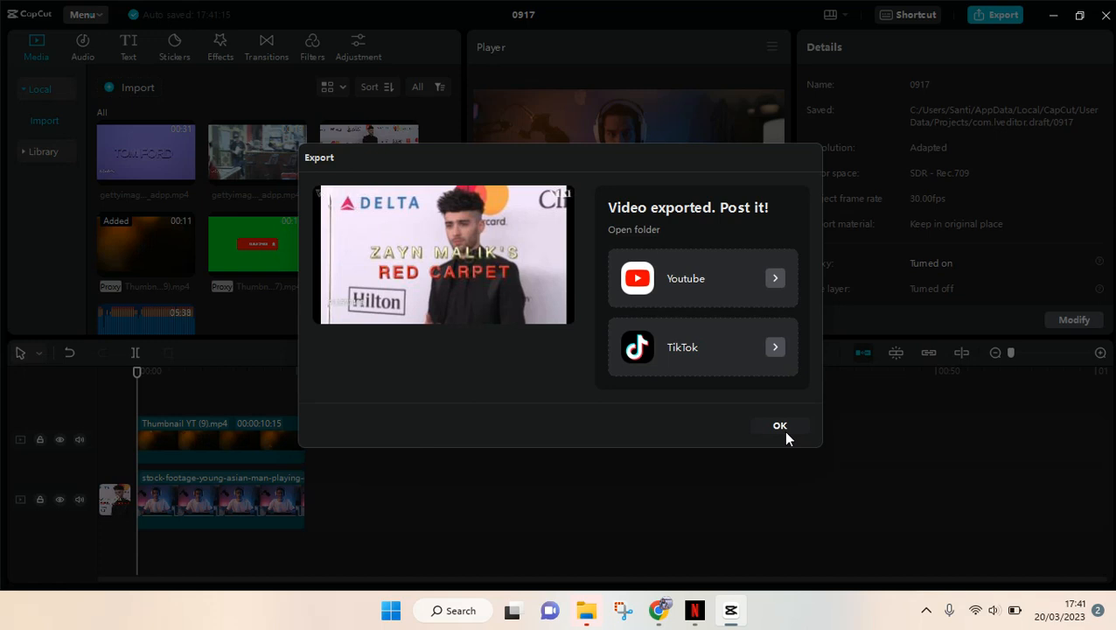
{"action": "left_click", "coordinate": [778, 425]}
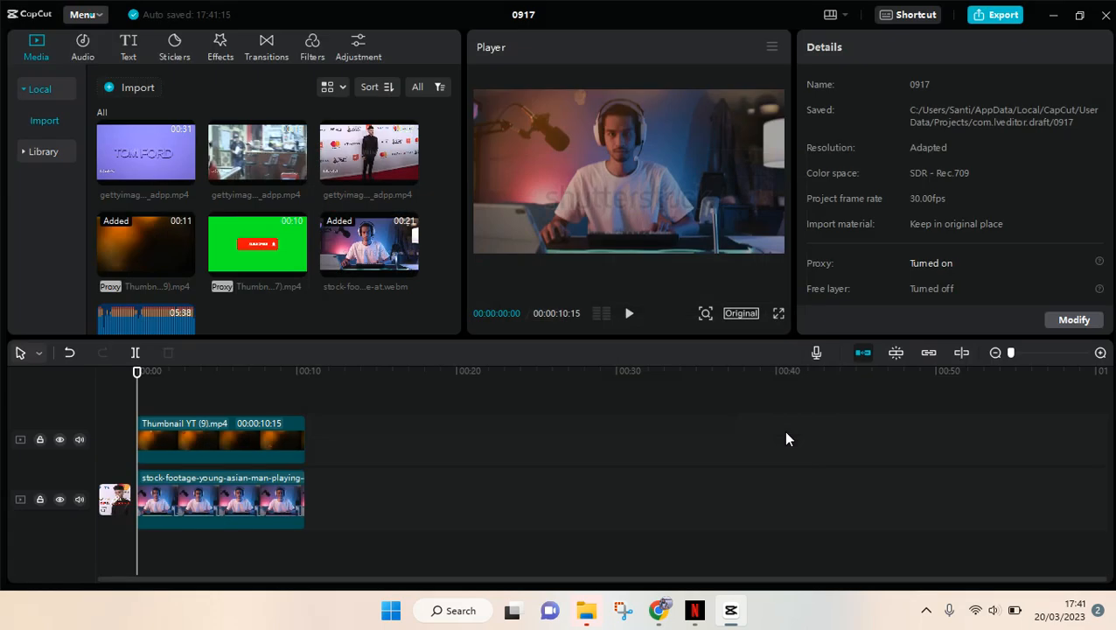